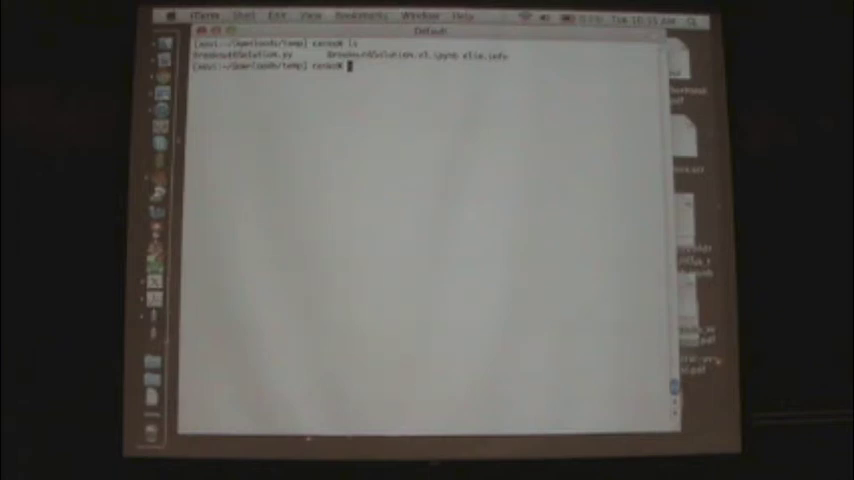
mouse_move(258, 80)
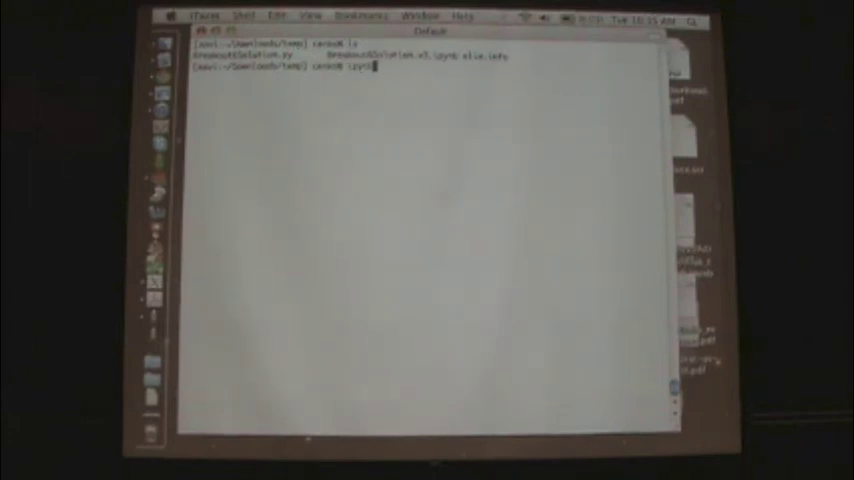
type("ipython notebook")
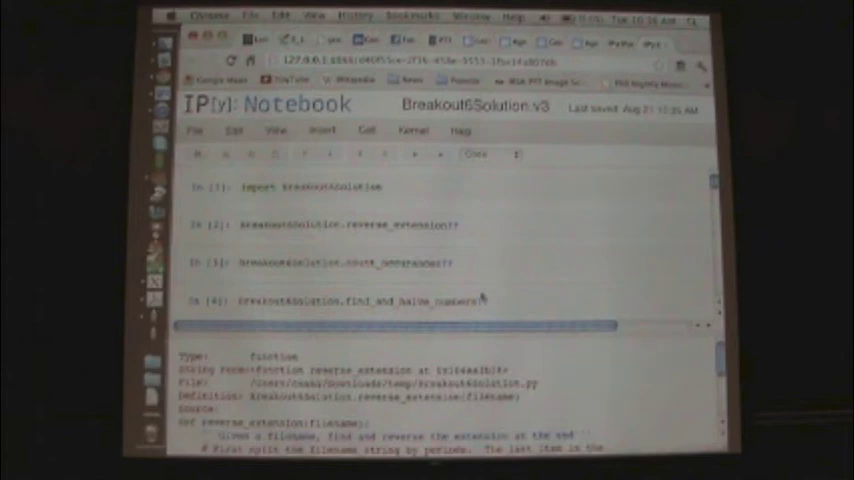
scroll("down", 3)
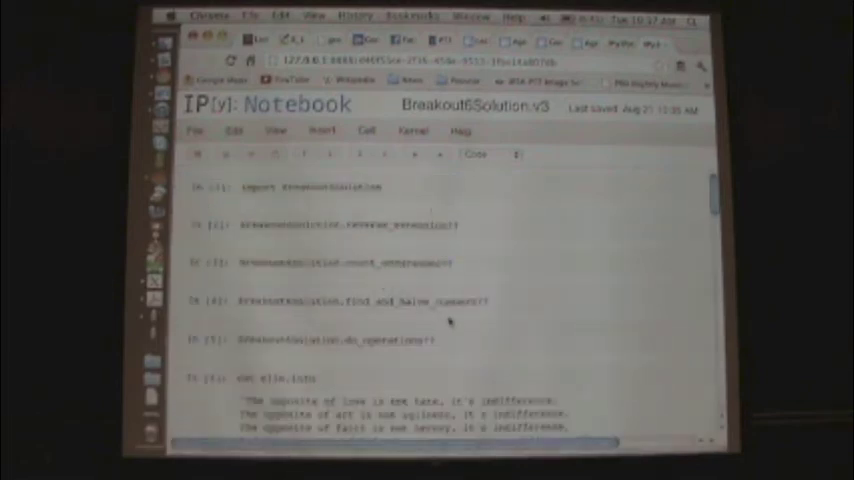
scroll("down", 3)
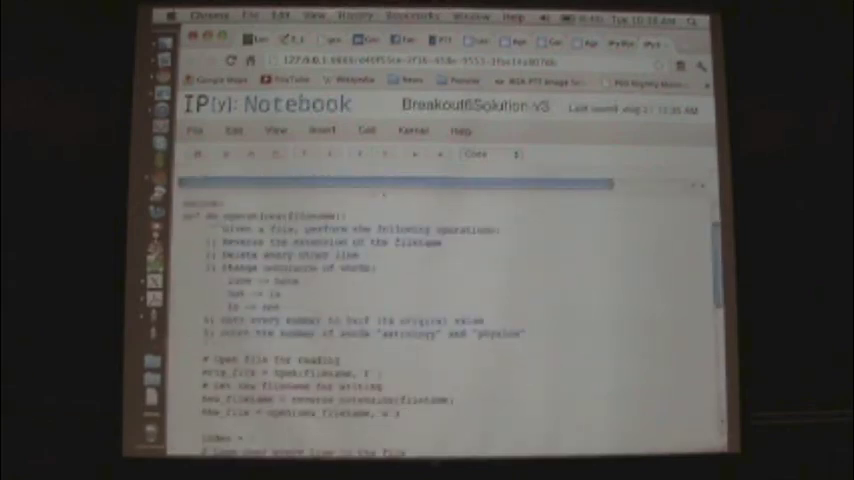
scroll("down", 3)
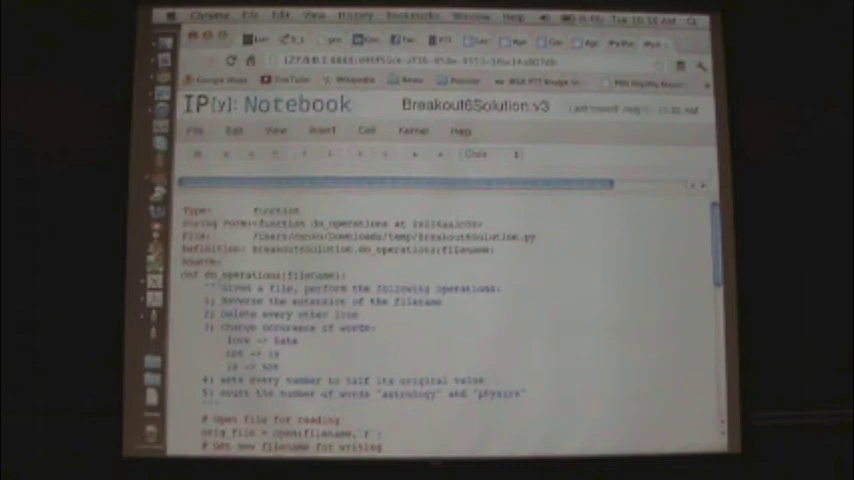
scroll("down", 3)
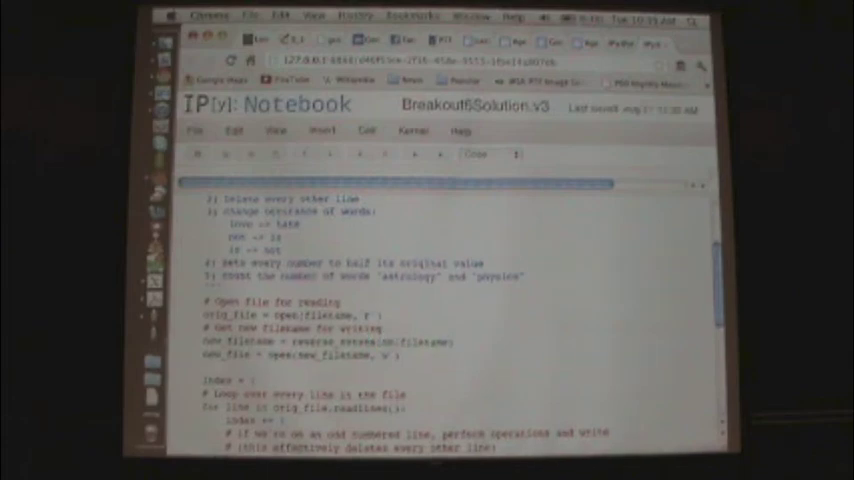
scroll("down", 3)
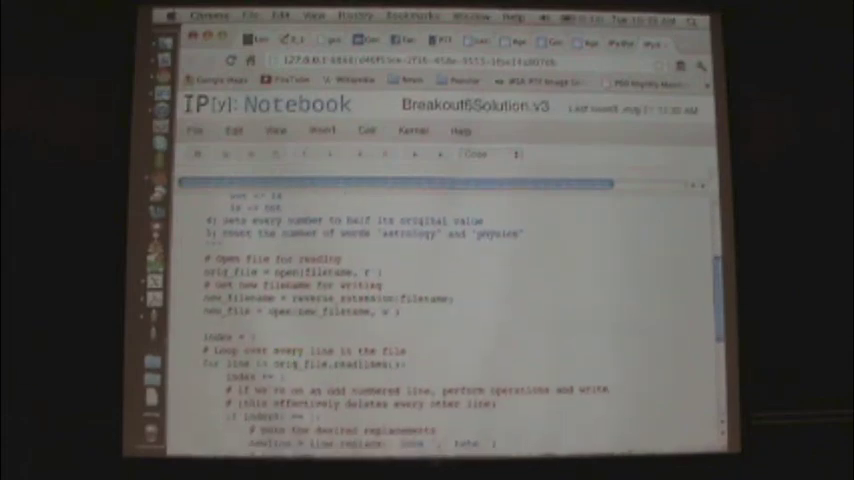
scroll("down", 3)
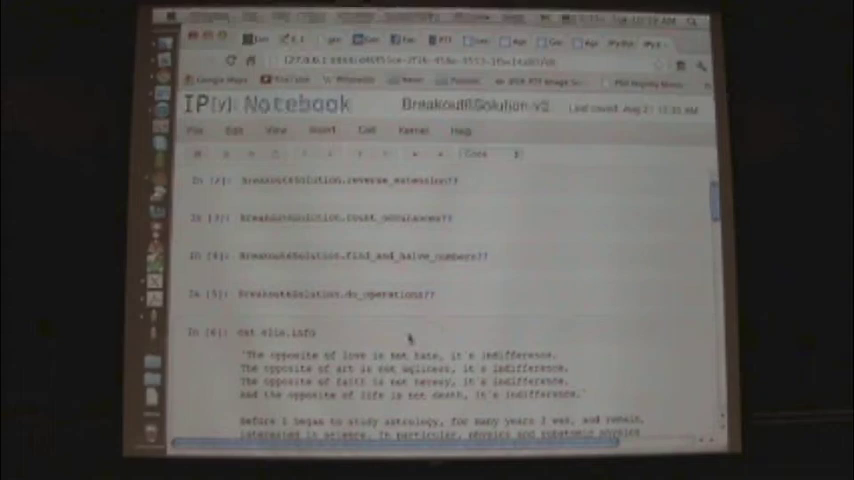
scroll("down", 3)
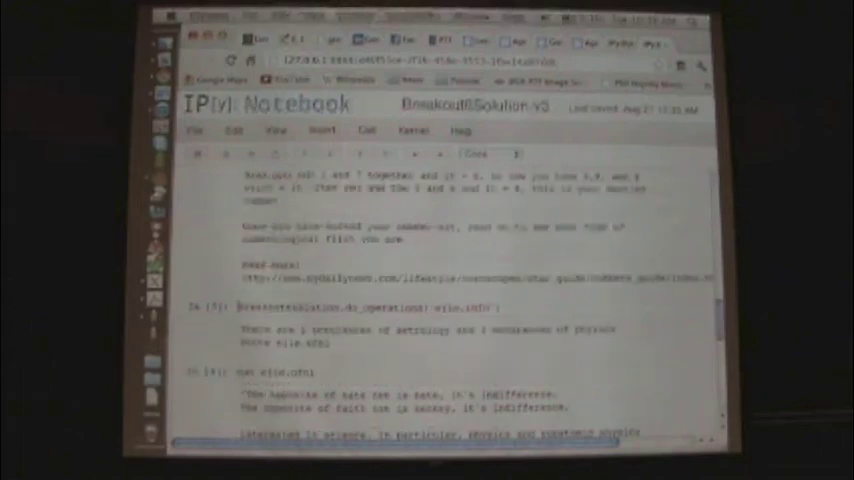
scroll("down", 3)
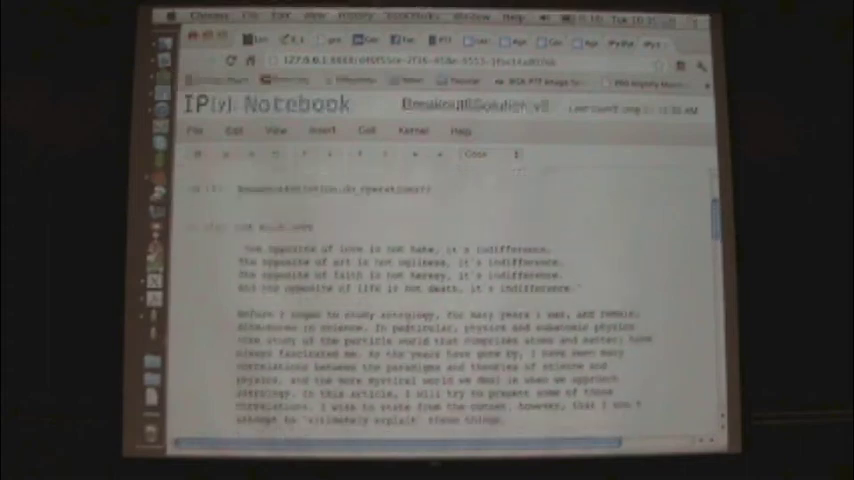
scroll("down", 3)
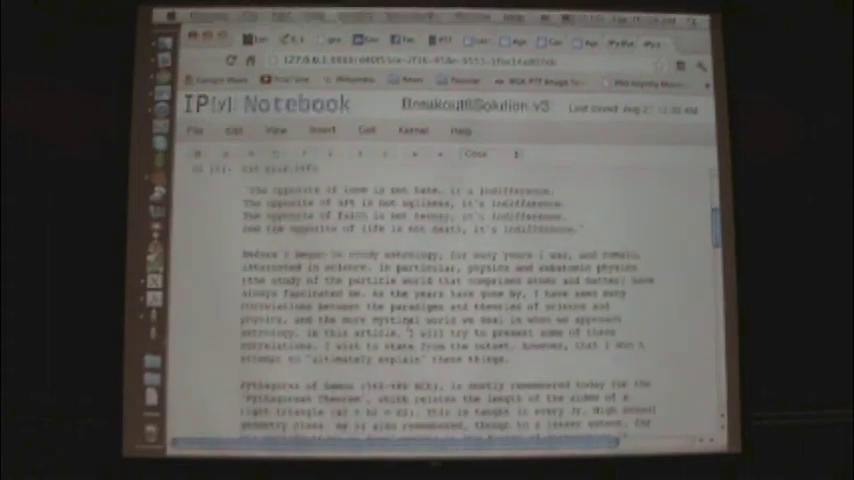
scroll("down", 3)
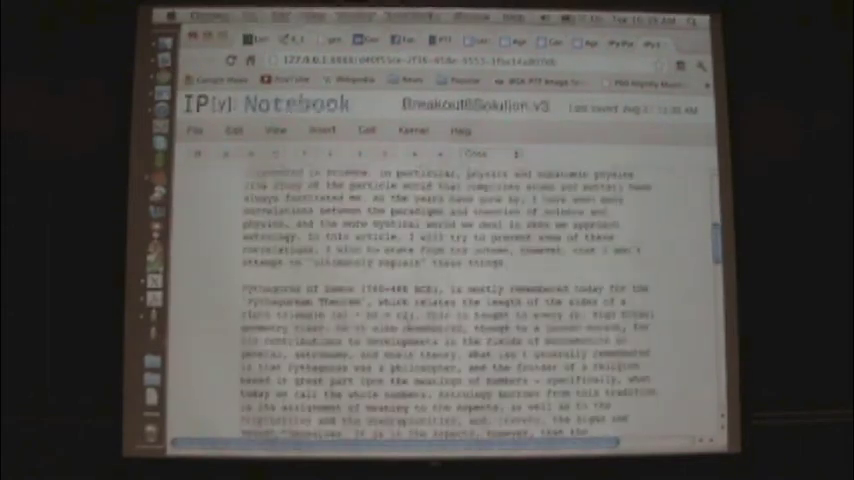
scroll("down", 3)
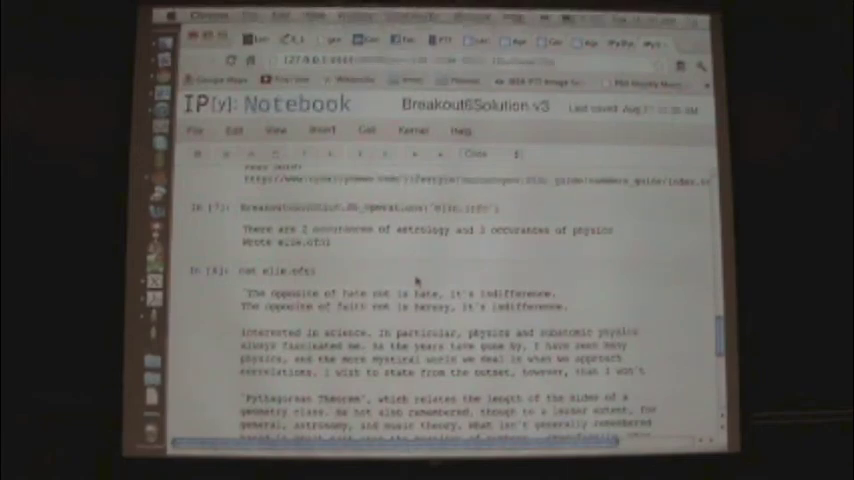
mouse_move(552, 272)
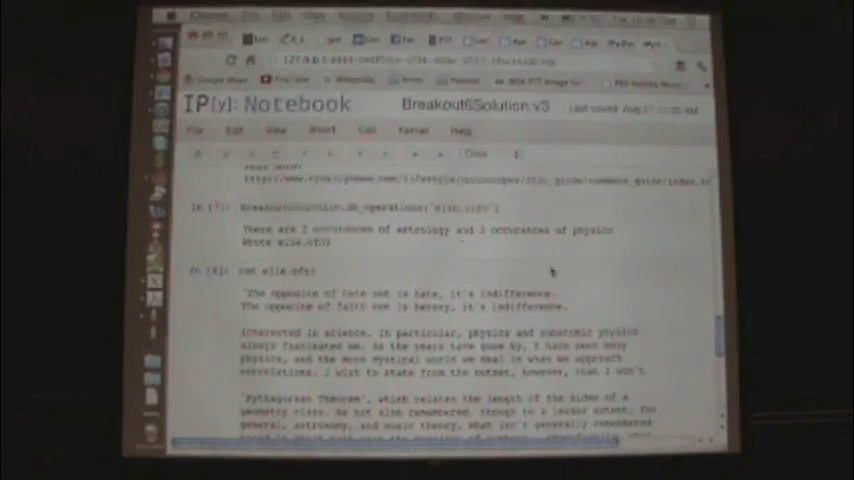